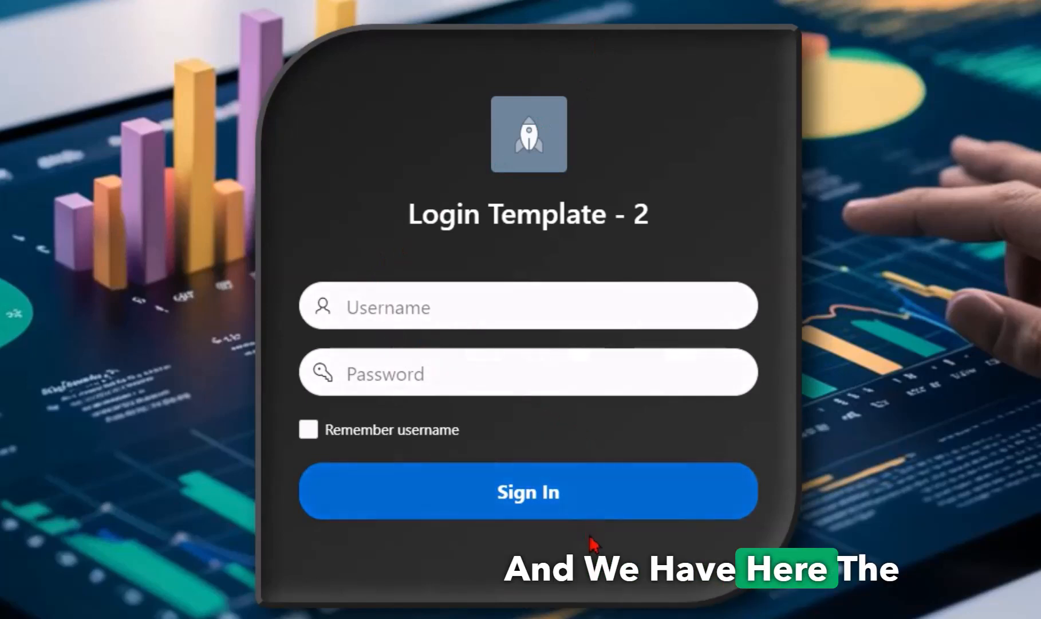
{"action": "mouse_move", "coordinate": [718, 64]}
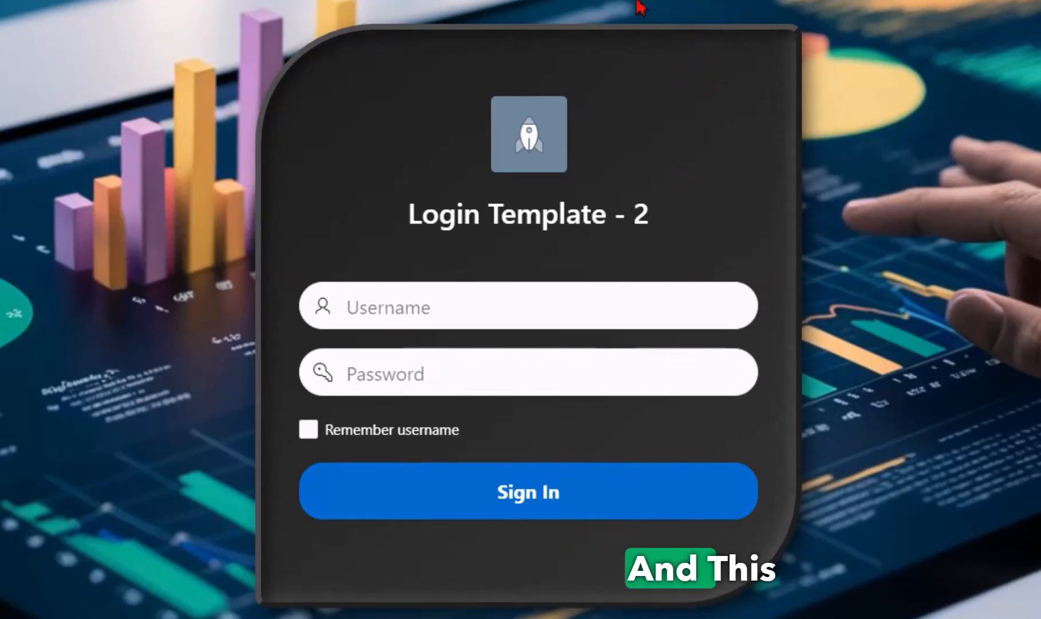
{"action": "mouse_move", "coordinate": [838, 30]}
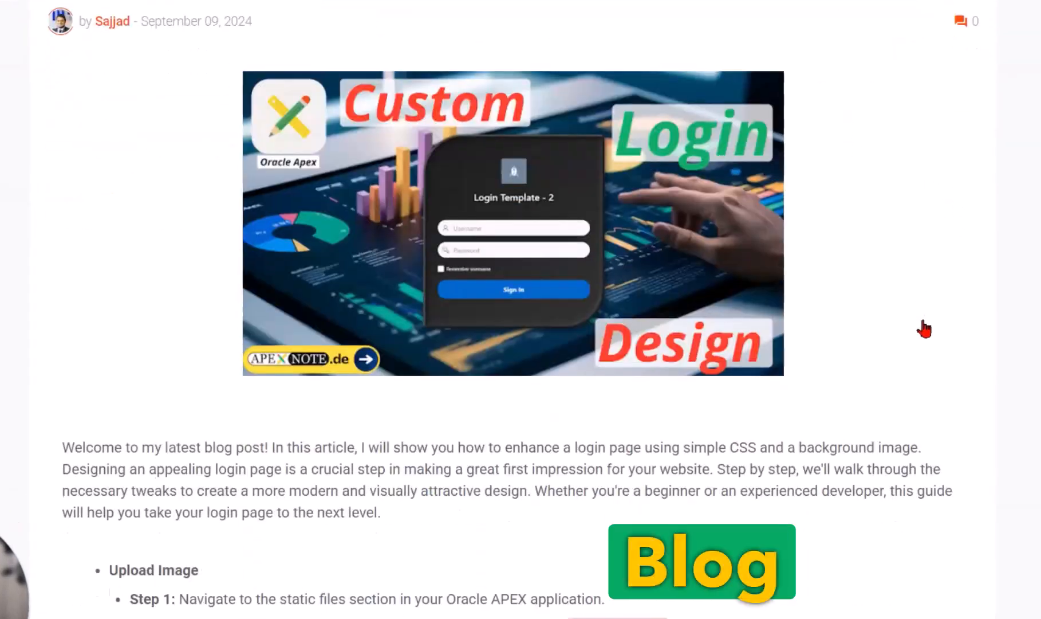
Scroll through the blog's login CSS, view bg_image.jpeg, then switch to the ORDS landing page.
{"action": "scroll", "scroll_direction": "down", "scroll_amount": 3}
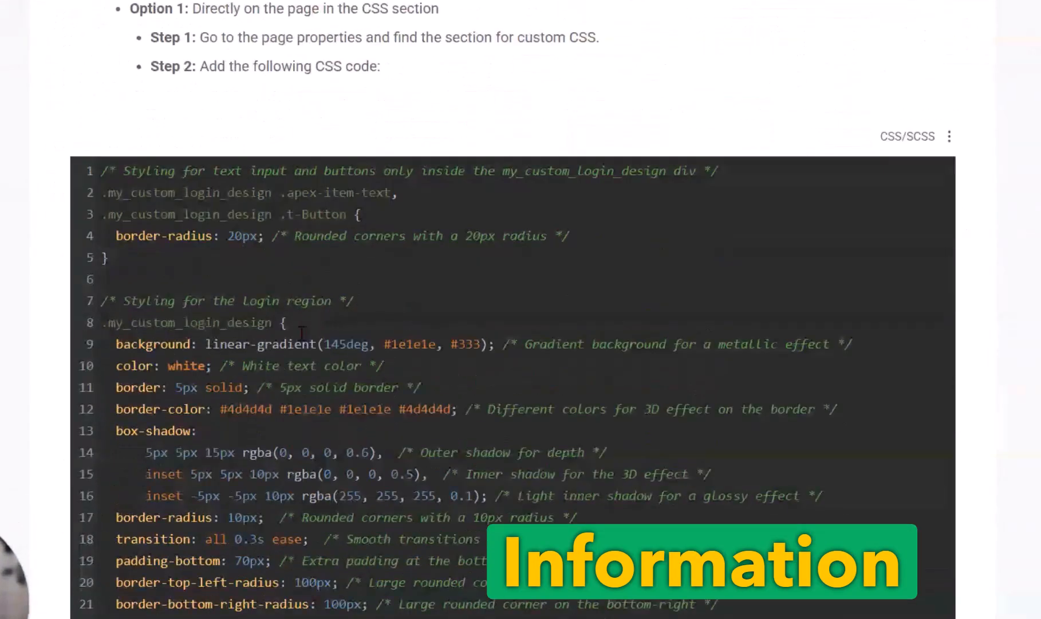
{"action": "scroll", "scroll_direction": "down", "scroll_amount": 3}
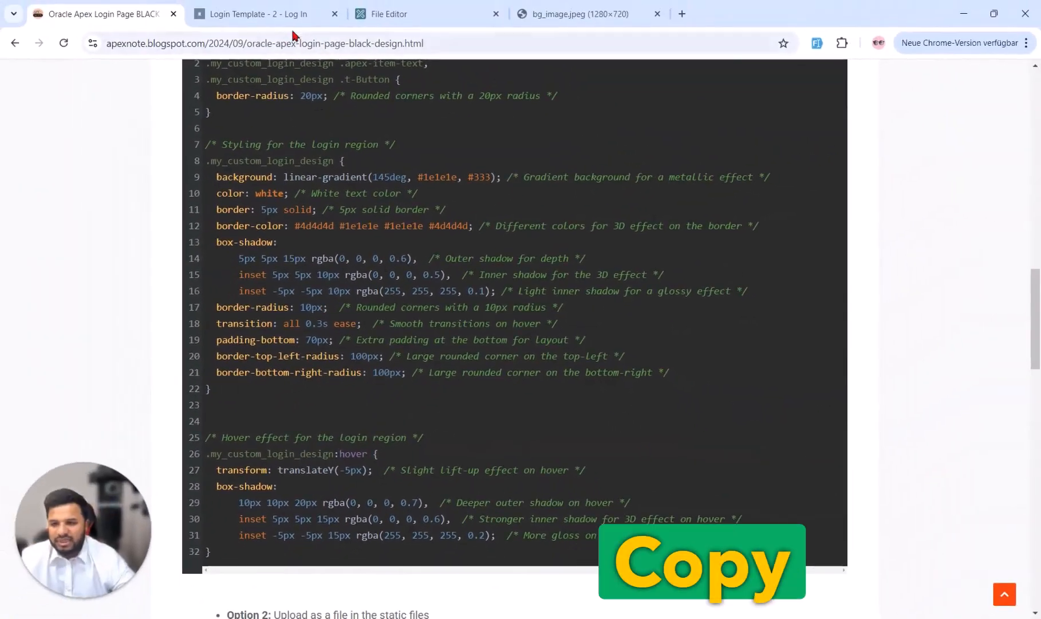
{"action": "left_click", "coordinate": [259, 13]}
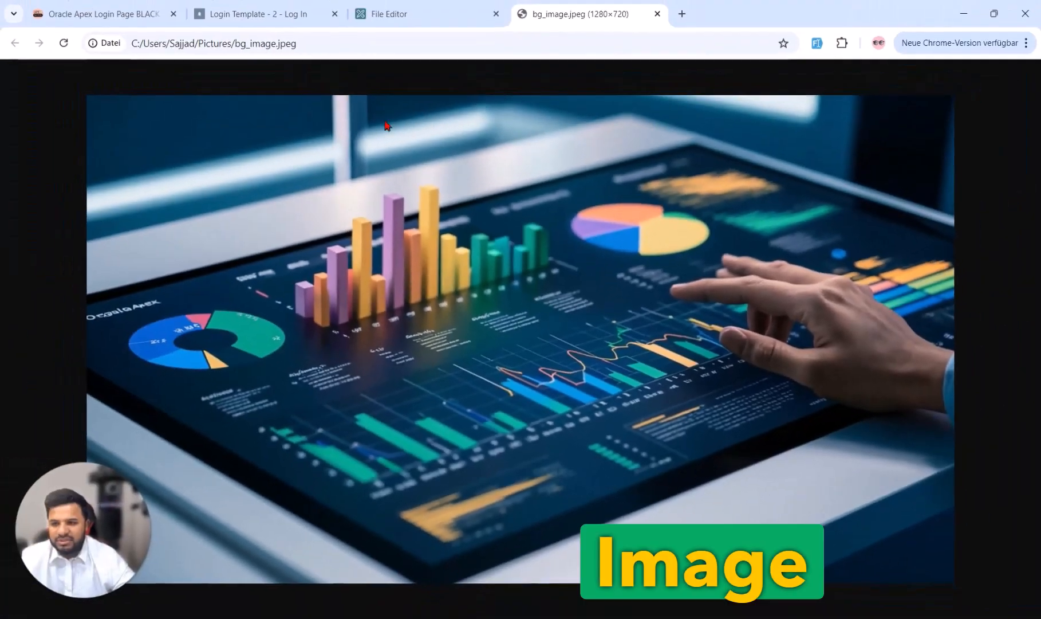
{"action": "left_click", "coordinate": [256, 14]}
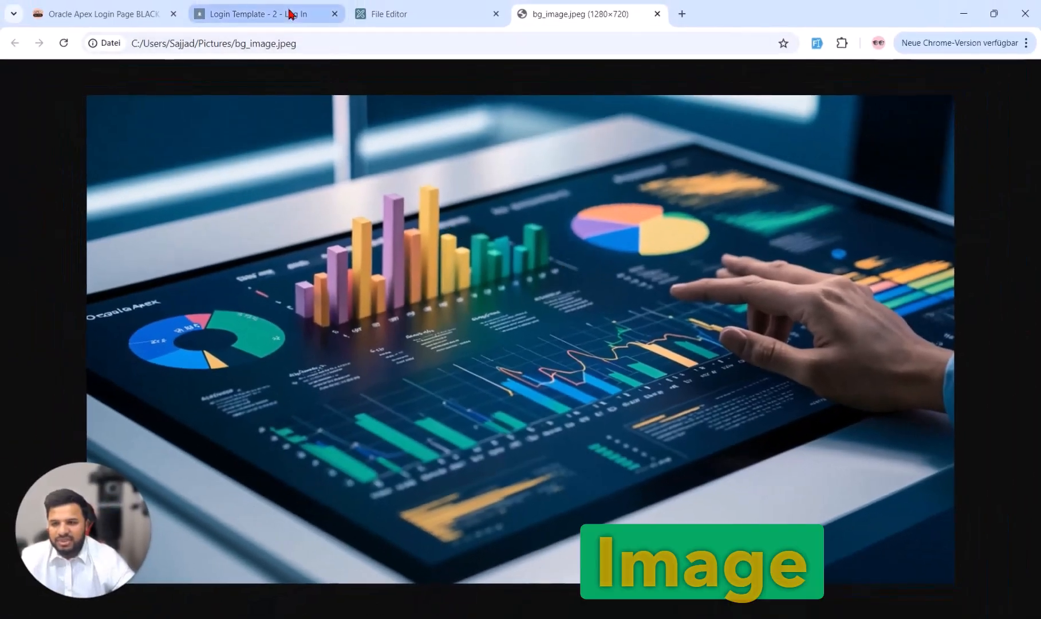
{"action": "left_click", "coordinate": [265, 14]}
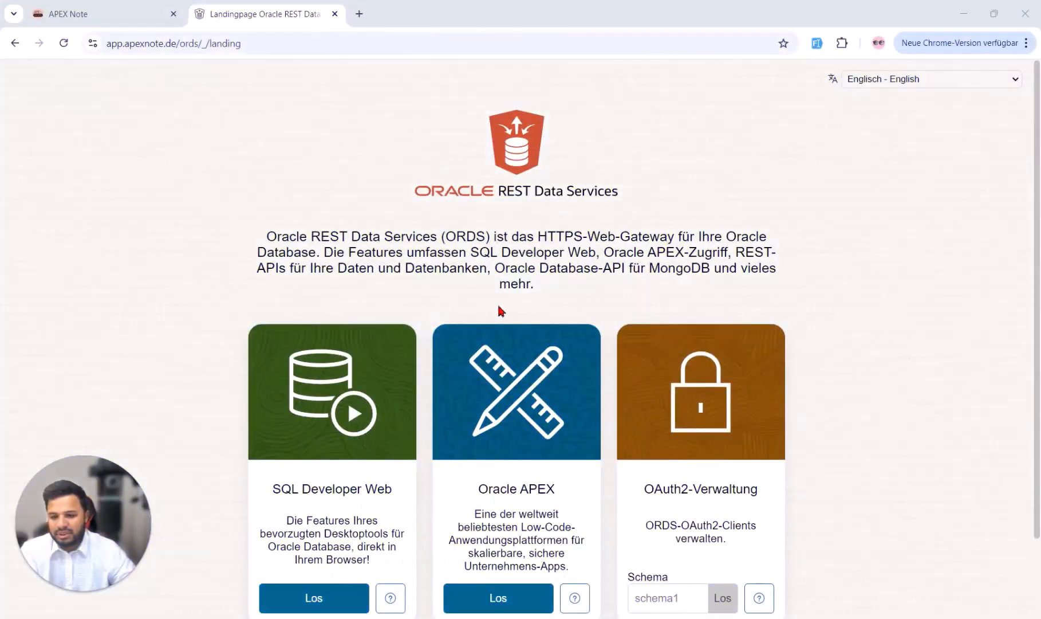
Sign in to the Oracle APEX workspace with the password.
{"action": "left_click", "coordinate": [498, 598]}
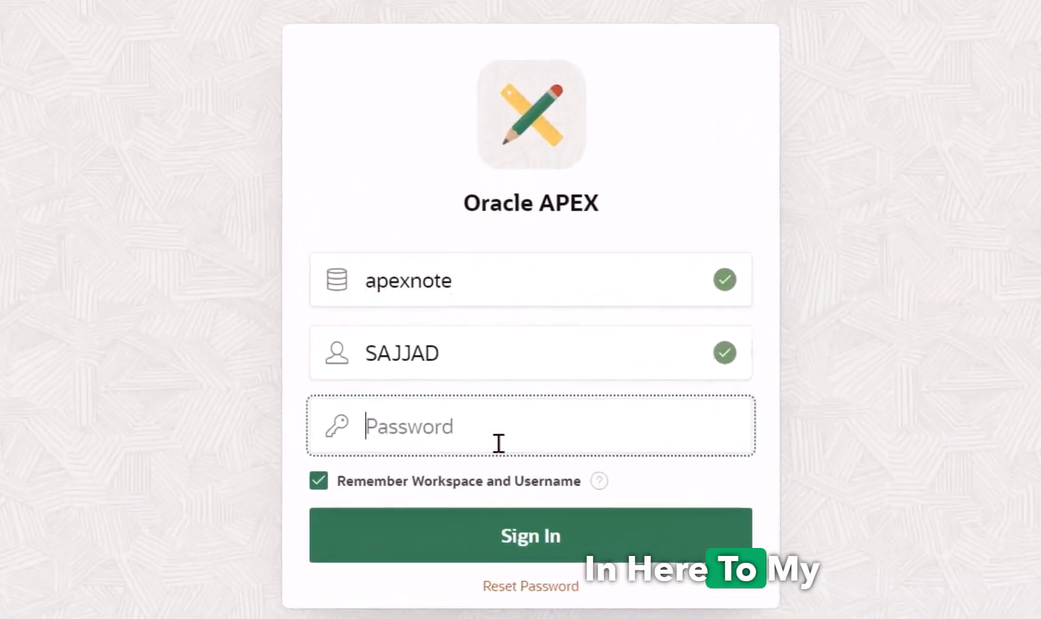
{"action": "type", "text": "••••••"}
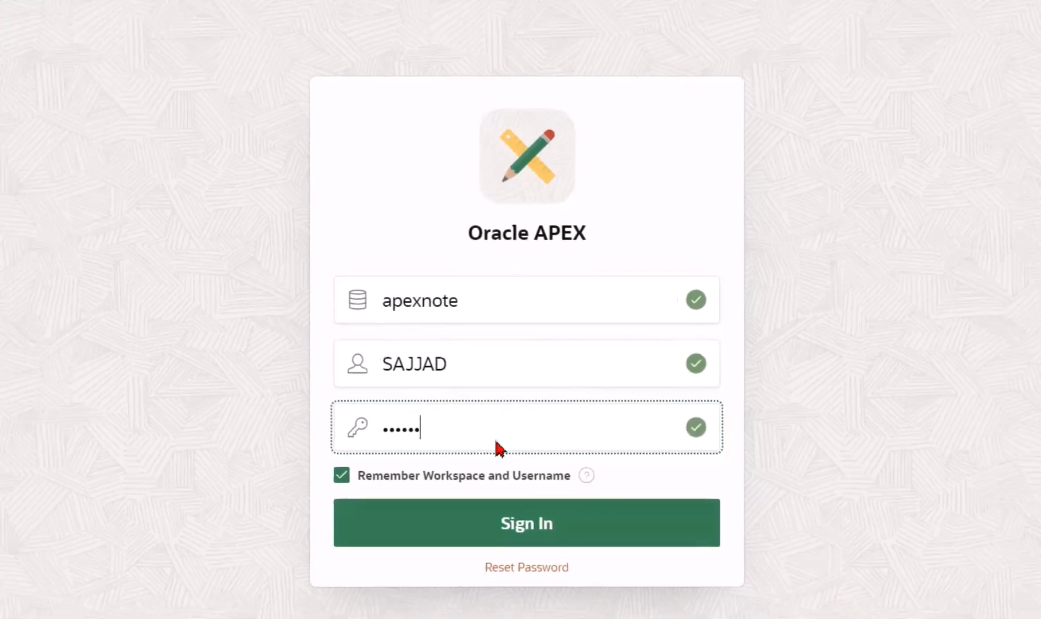
{"action": "left_click", "coordinate": [527, 523]}
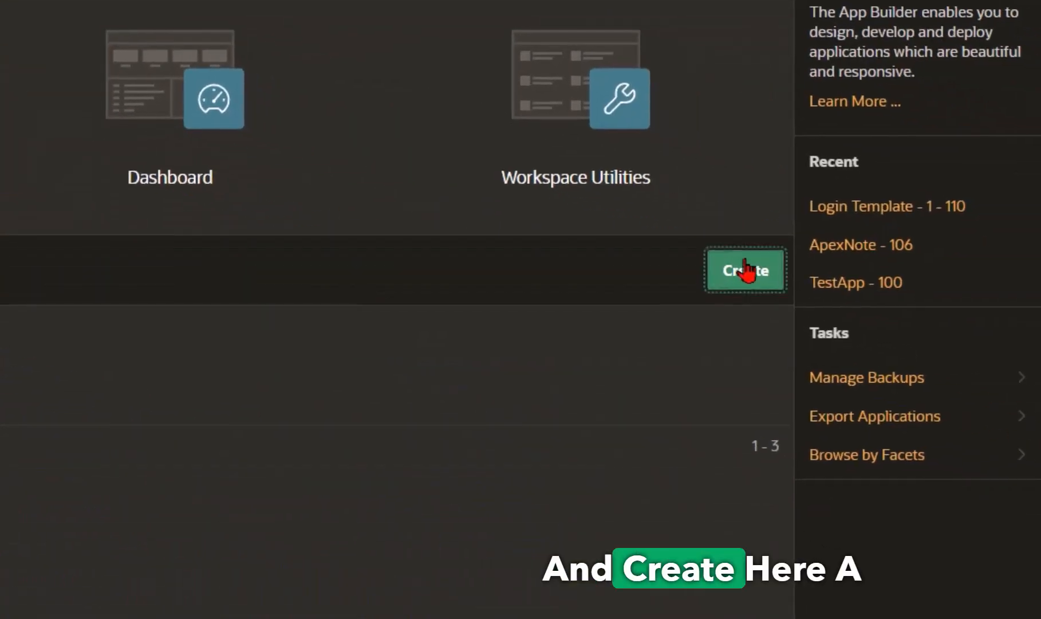
Create a new application named 'Login Template - 2'.
{"action": "left_click", "coordinate": [745, 270]}
{"action": "type", "text": "Login Template"}
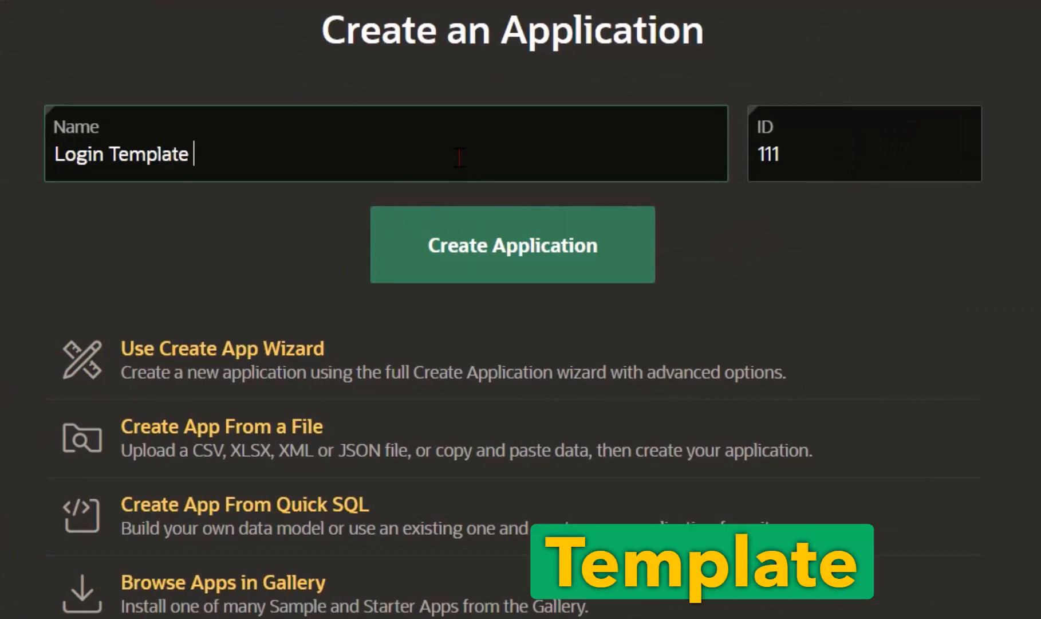
{"action": "left_click", "coordinate": [513, 245]}
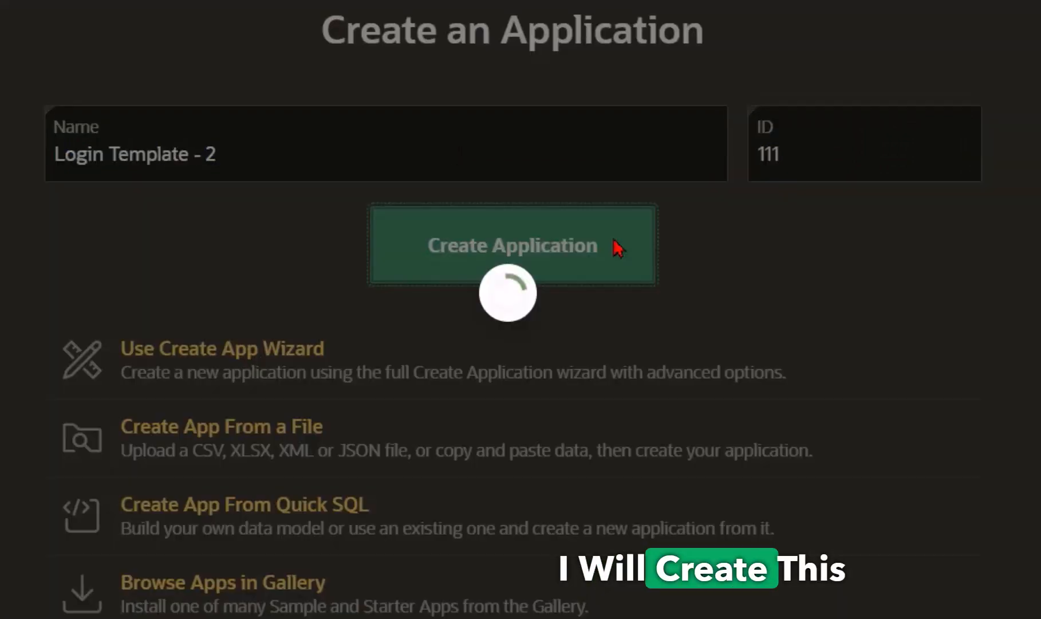
{"action": "left_click", "coordinate": [512, 245]}
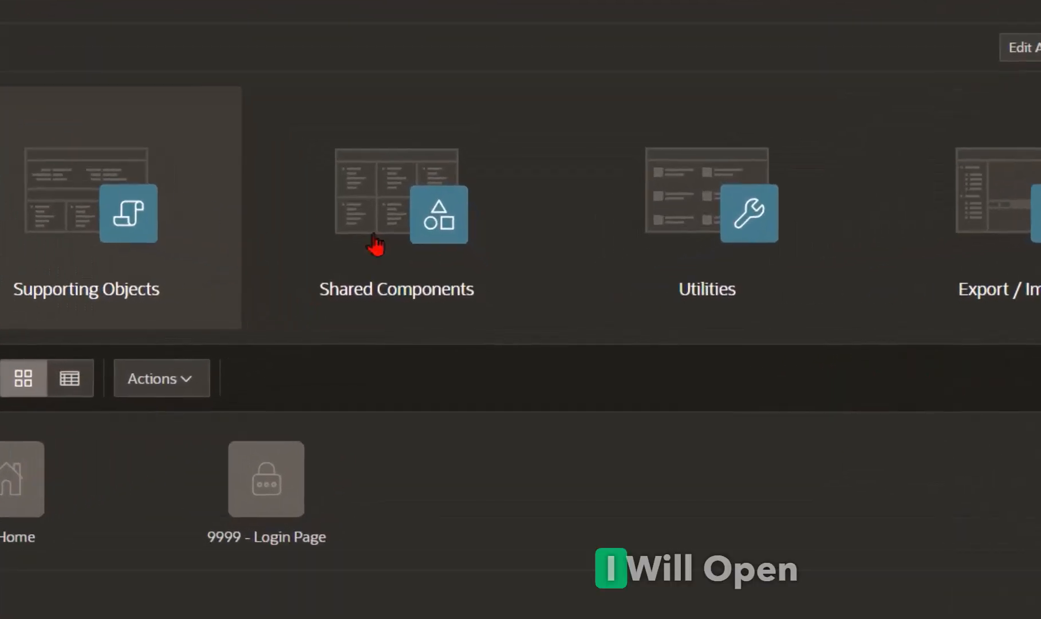
Go to Shared Components and open Static Application Files.
{"action": "left_click", "coordinate": [397, 213]}
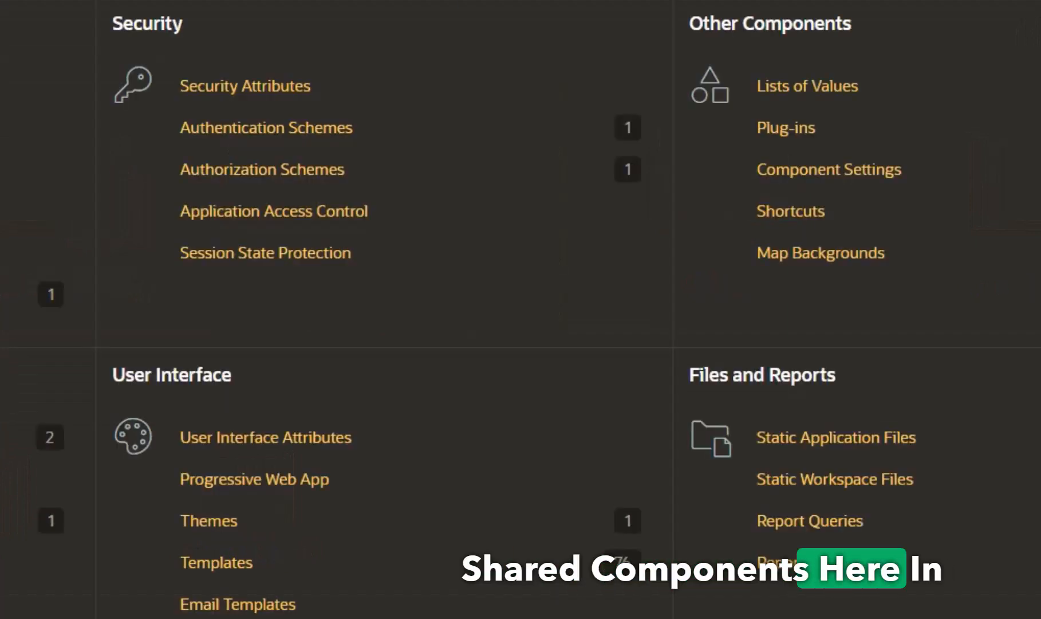
{"action": "left_click", "coordinate": [836, 437]}
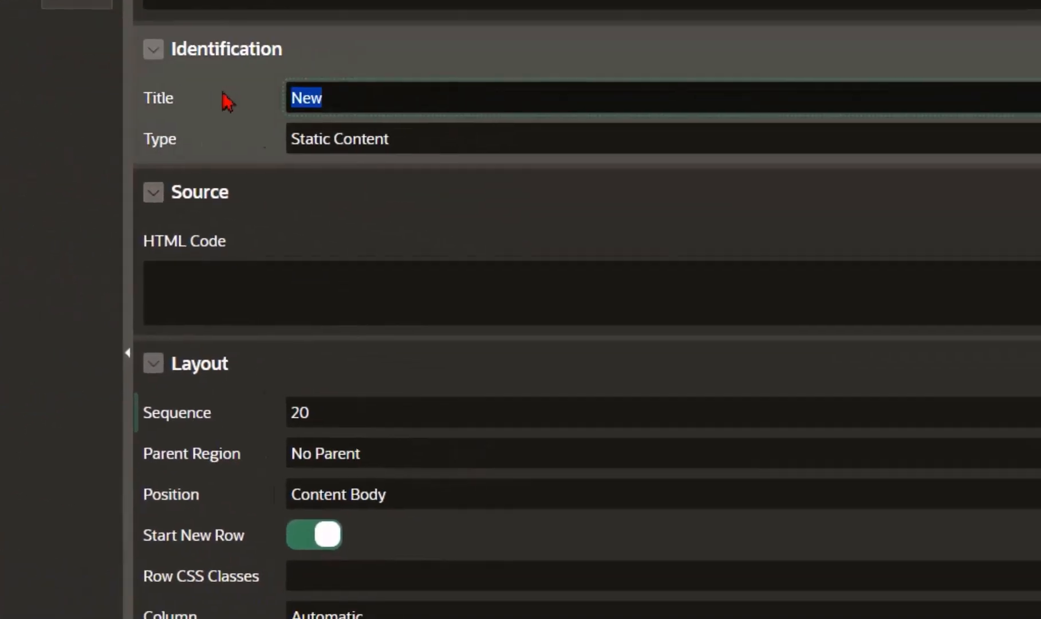
Title the region 'Background image' in Background Image position and set #APP_FILES#bg_image.jpeg.
{"action": "type", "text": "B"}
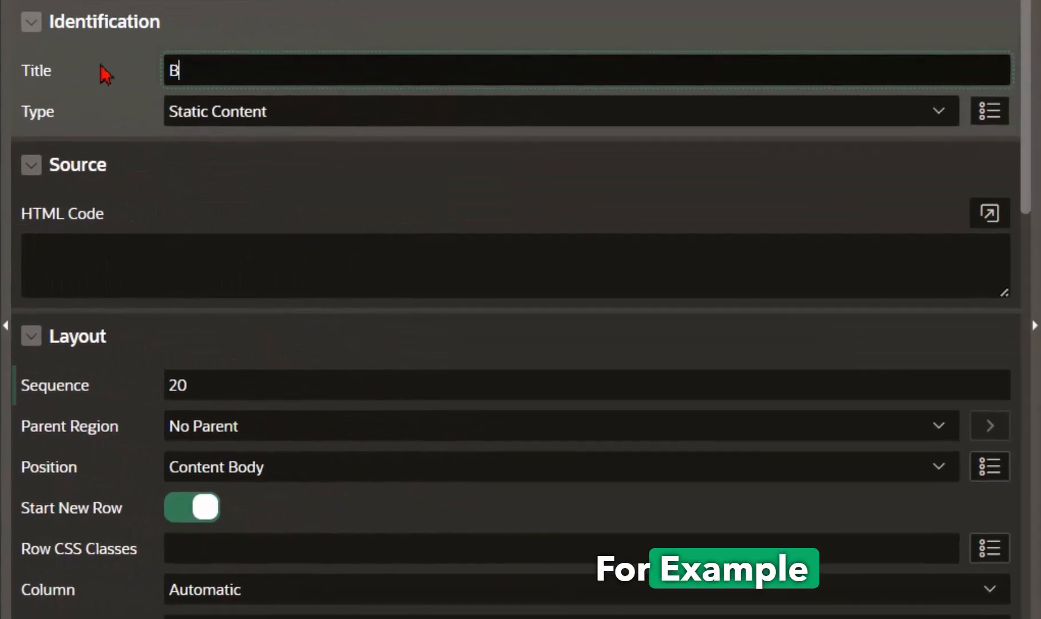
{"action": "type", "text": "ackground image"}
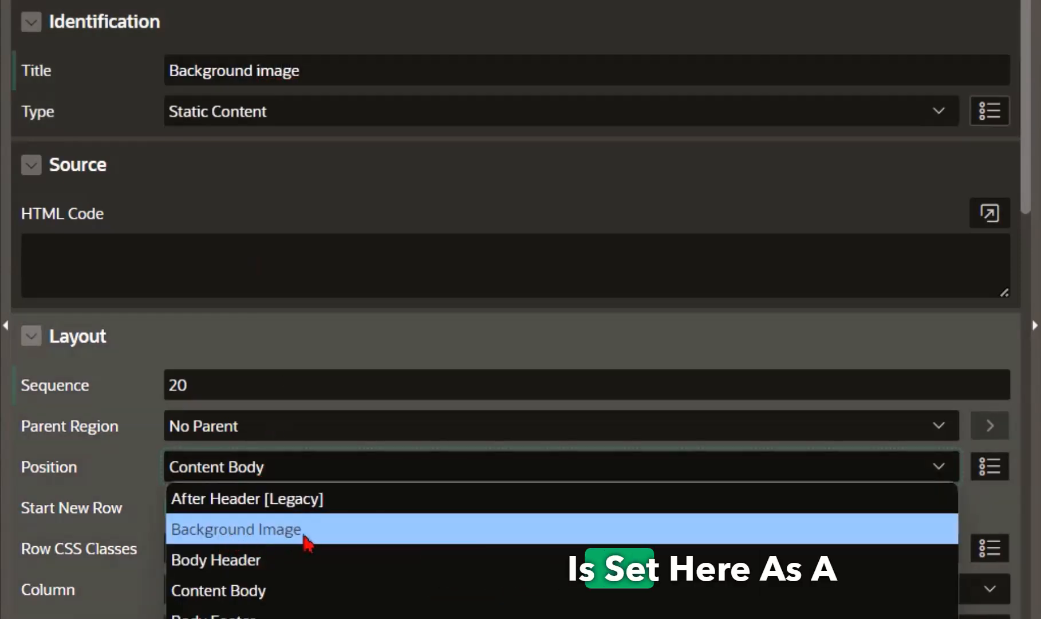
{"action": "left_click", "coordinate": [235, 530]}
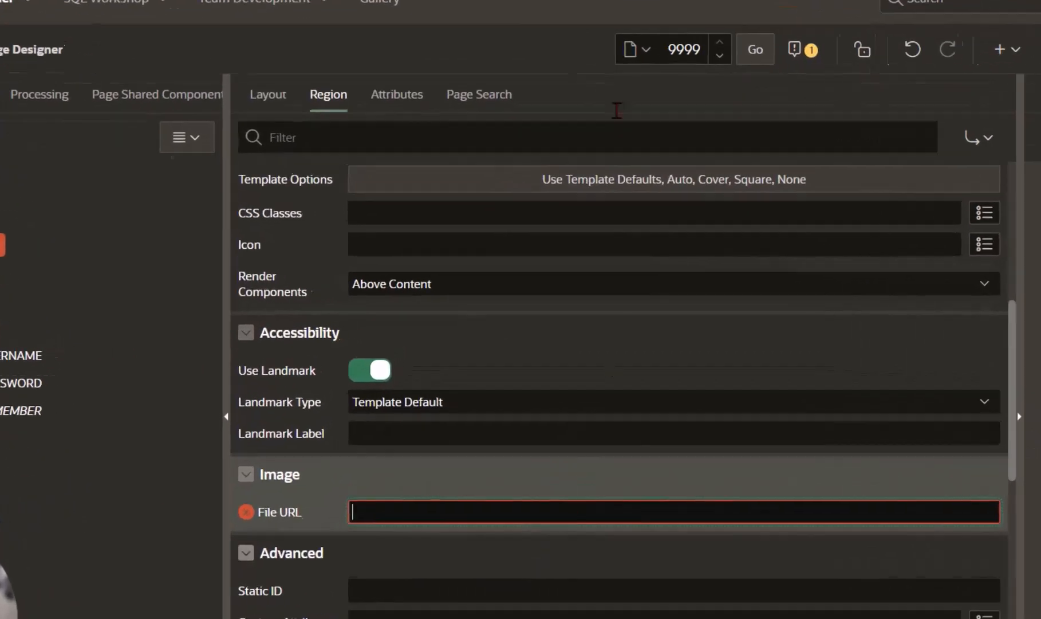
{"action": "left_click", "coordinate": [444, 292]}
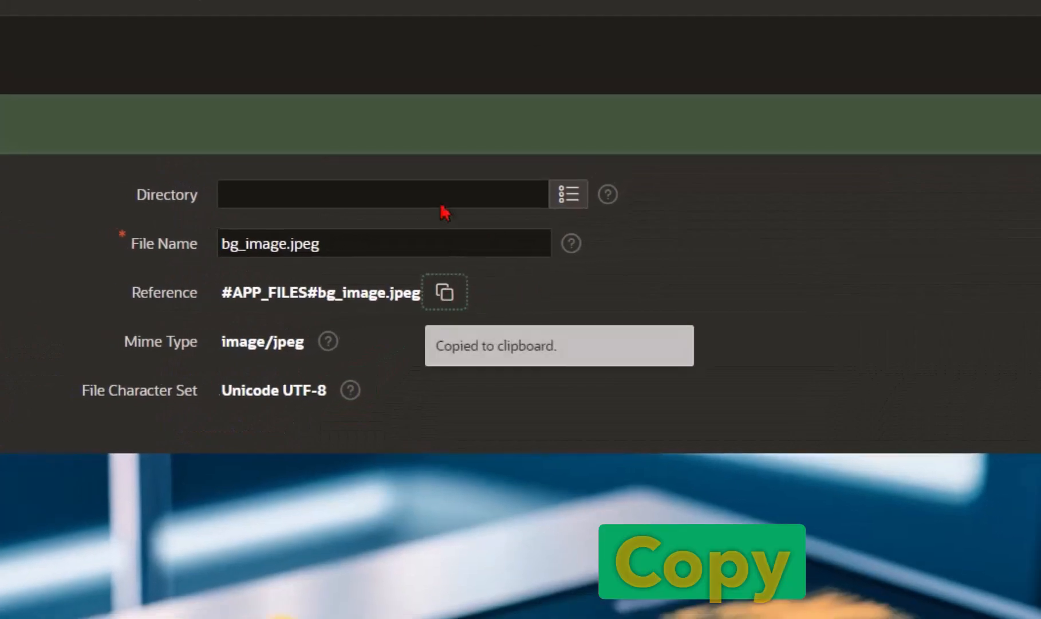
{"action": "type", "text": "#APP_FILES#bg_image.jpeg"}
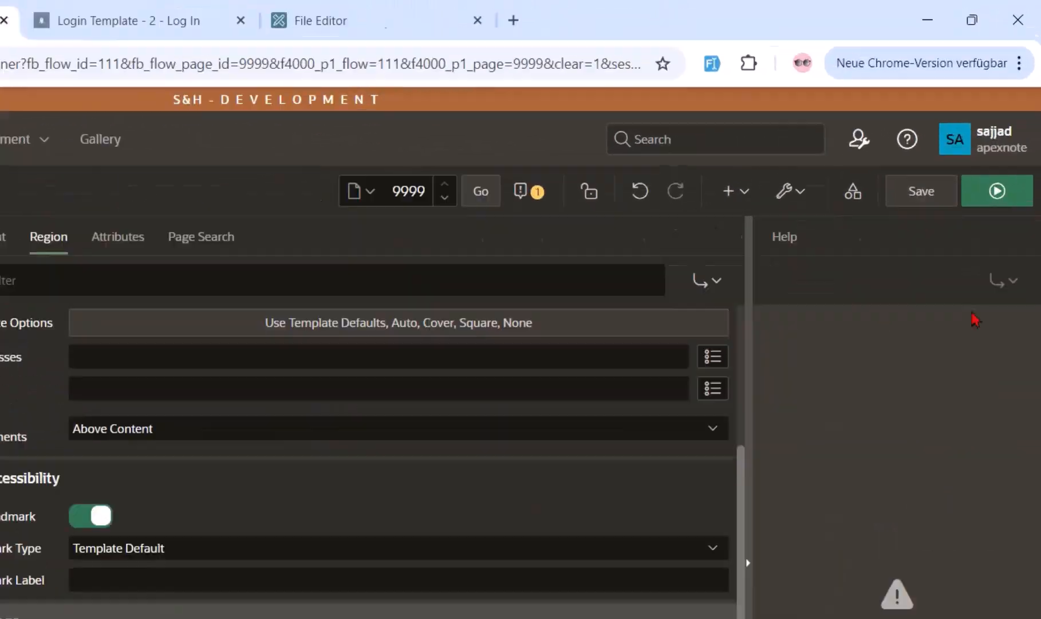
Save and run the login page, then return to the builder.
{"action": "left_click", "coordinate": [997, 190]}
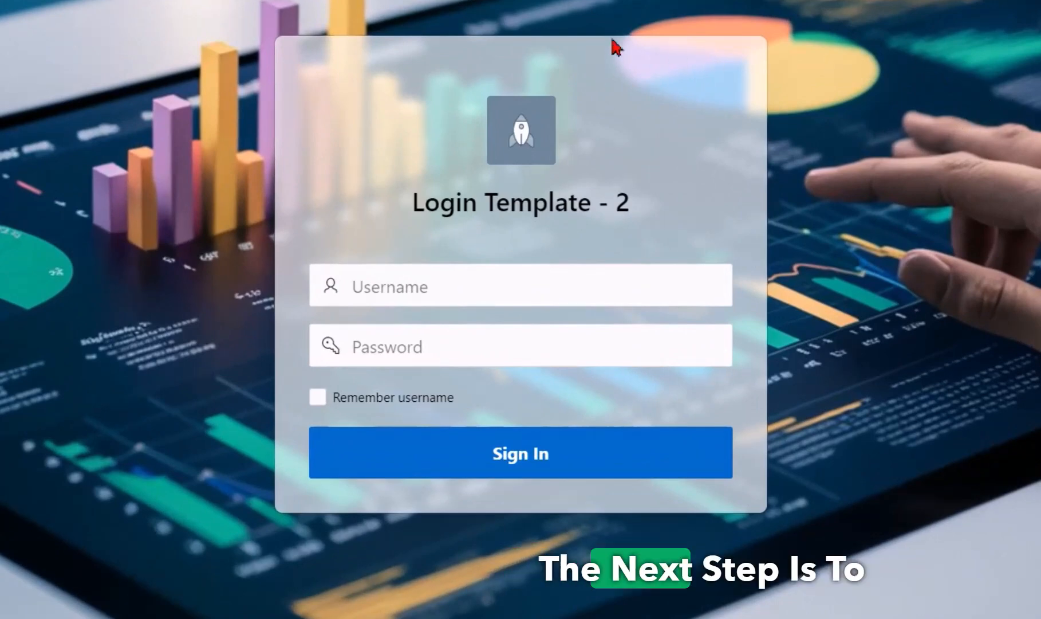
{"action": "mouse_move", "coordinate": [299, 201]}
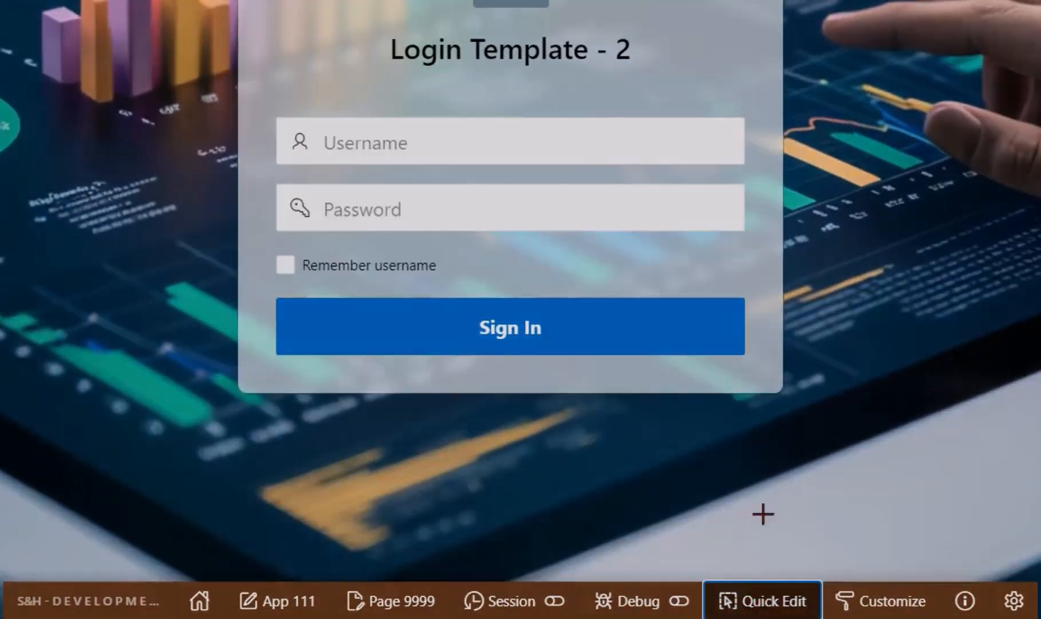
{"action": "left_click", "coordinate": [762, 601]}
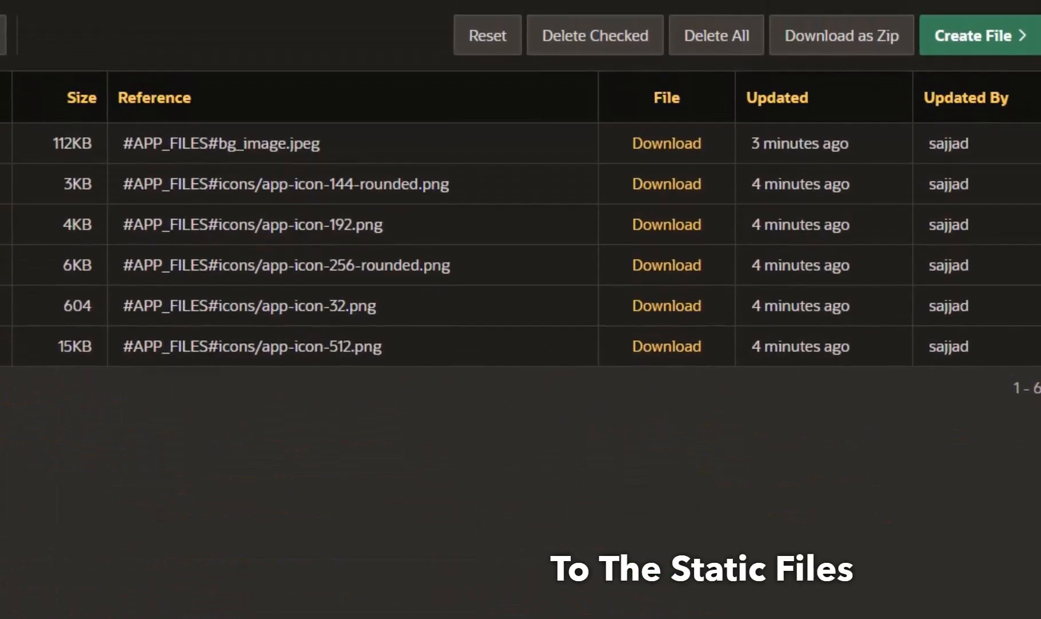
Create a static file named global.css and copy its file reference.
{"action": "left_click", "coordinate": [976, 36]}
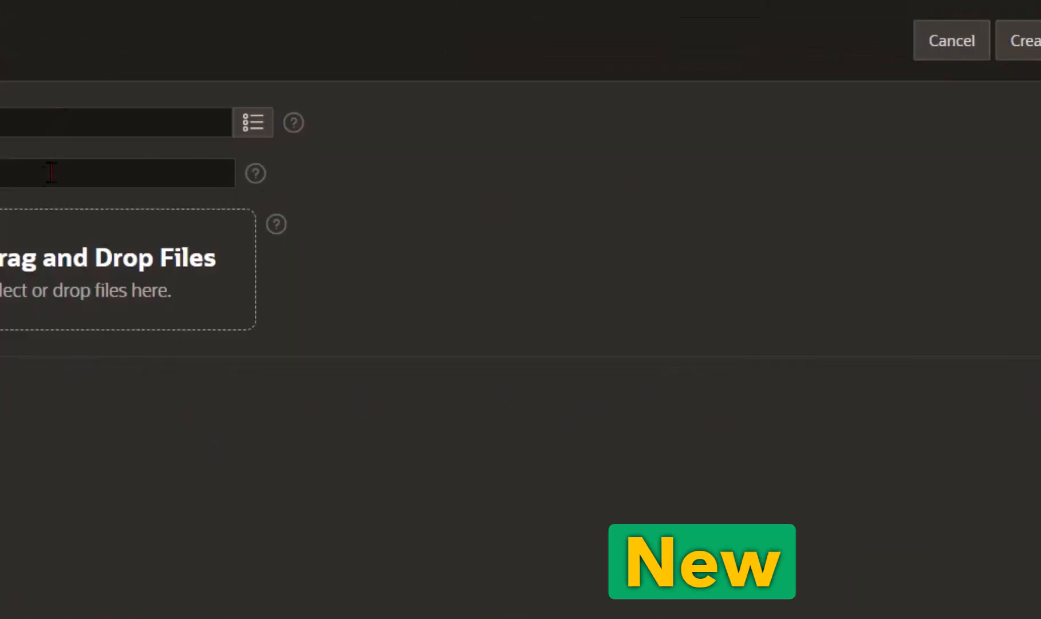
{"action": "type", "text": "global"}
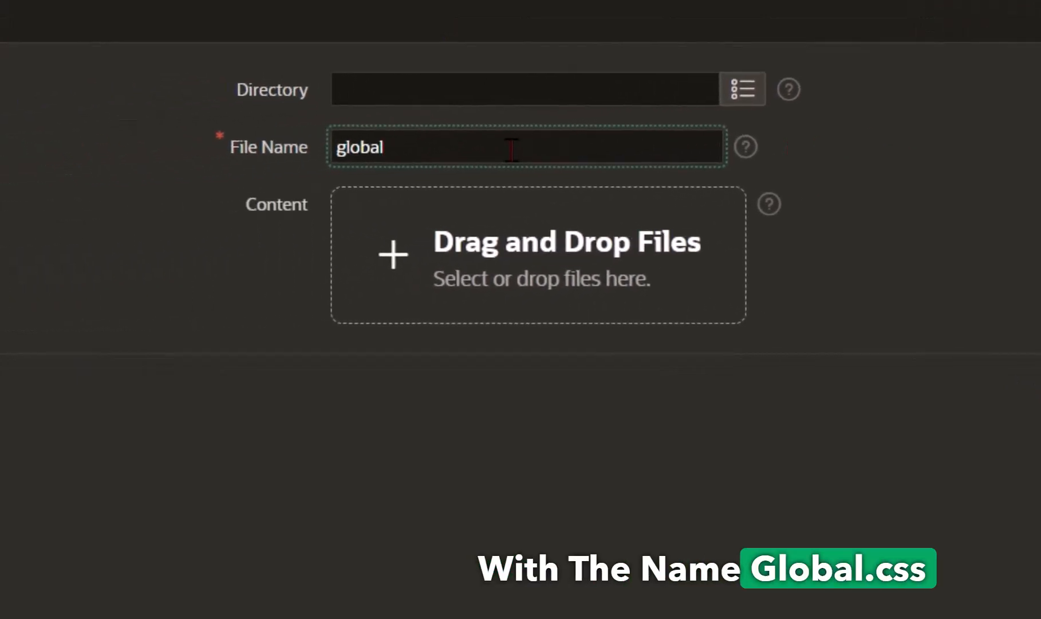
{"action": "type", "text": ".css"}
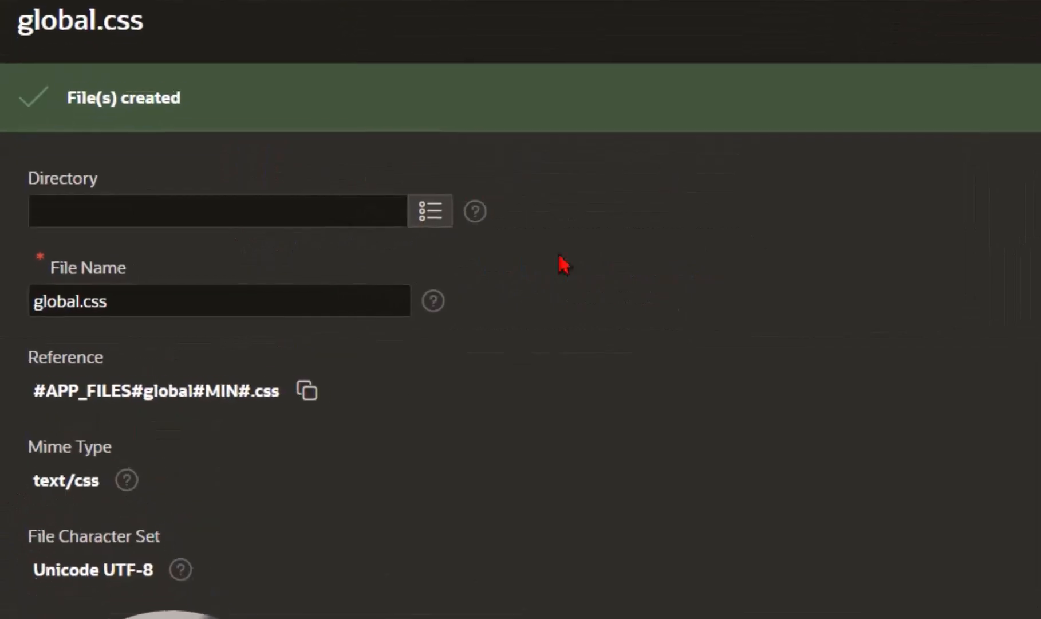
{"action": "left_click", "coordinate": [307, 390]}
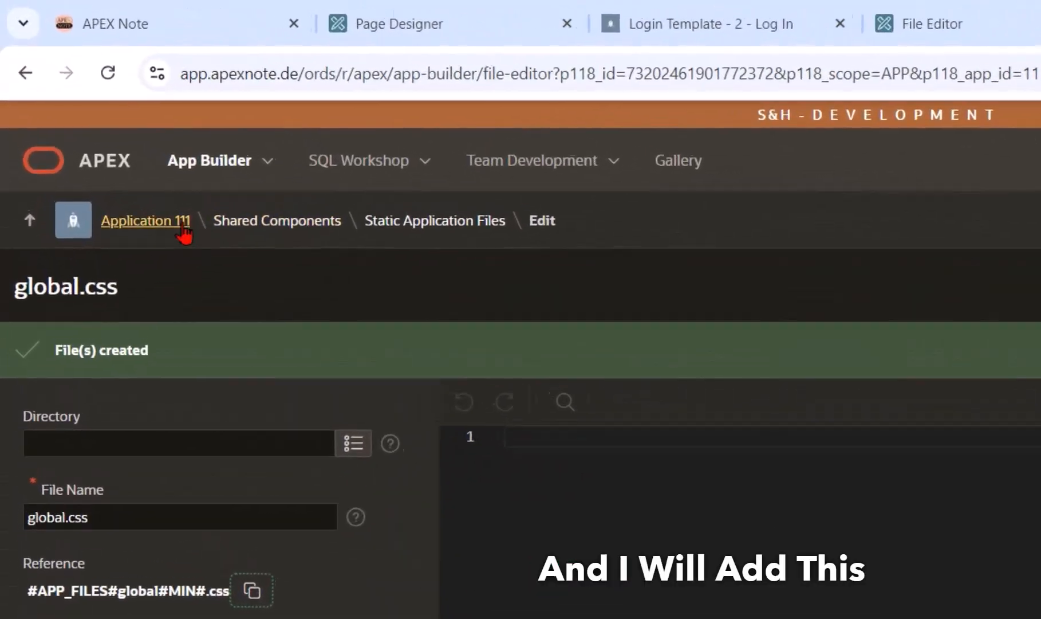
Add #APP_FILES#global#MIN#.css to the application's CSS File URLs.
{"action": "left_click", "coordinate": [145, 221]}
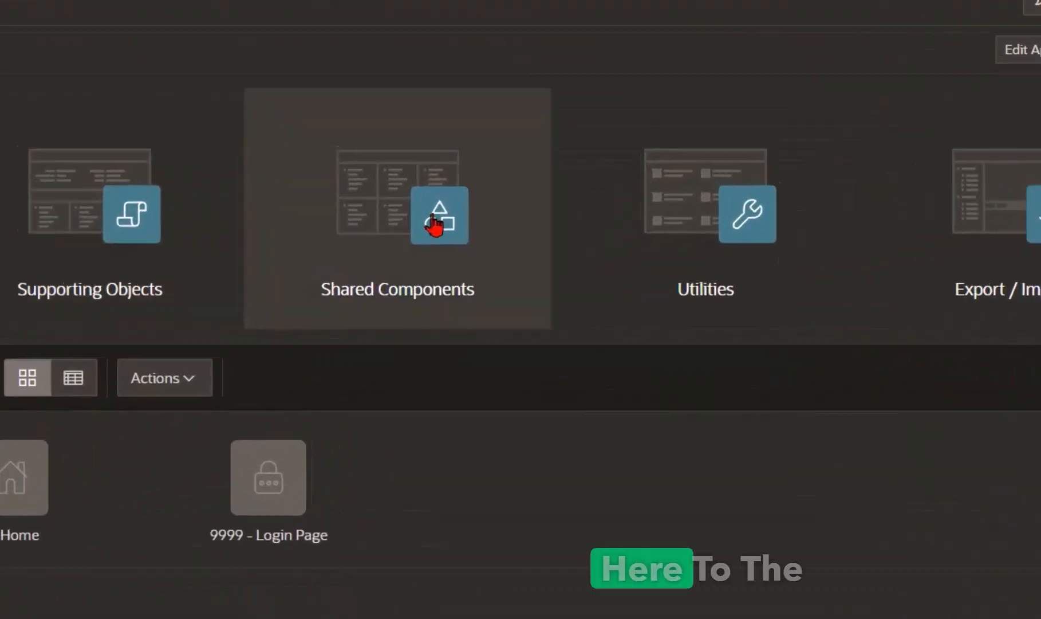
{"action": "left_click", "coordinate": [439, 214]}
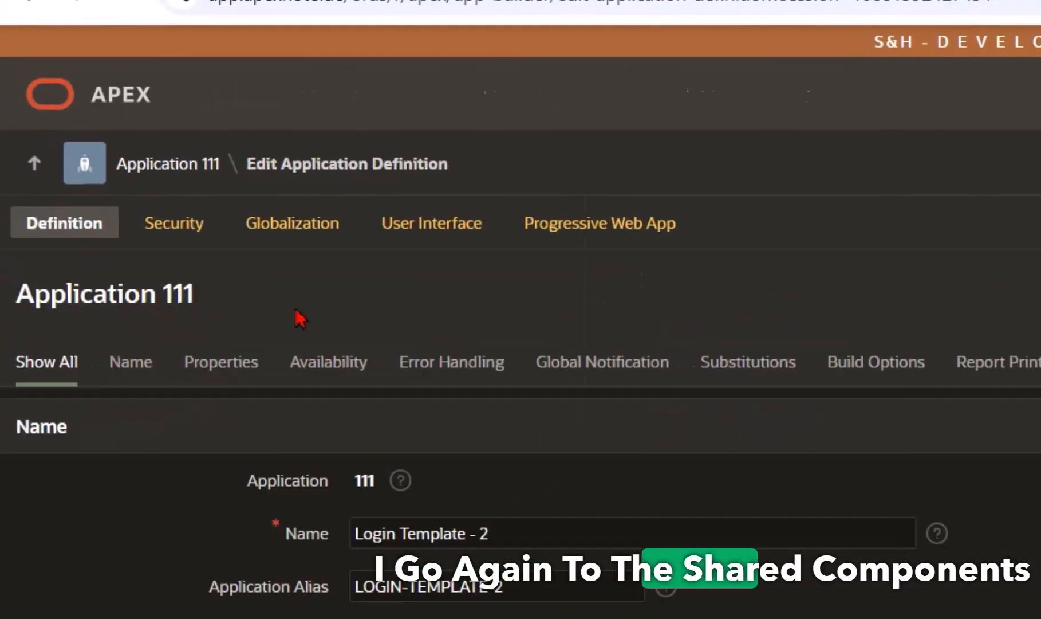
{"action": "left_click", "coordinate": [431, 223]}
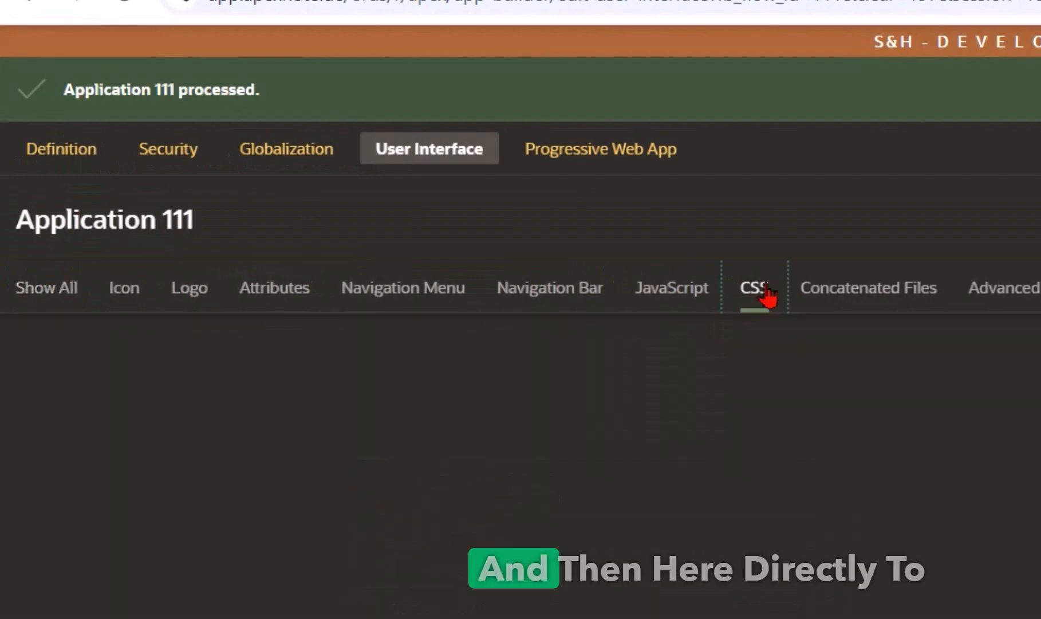
{"action": "left_click", "coordinate": [756, 287]}
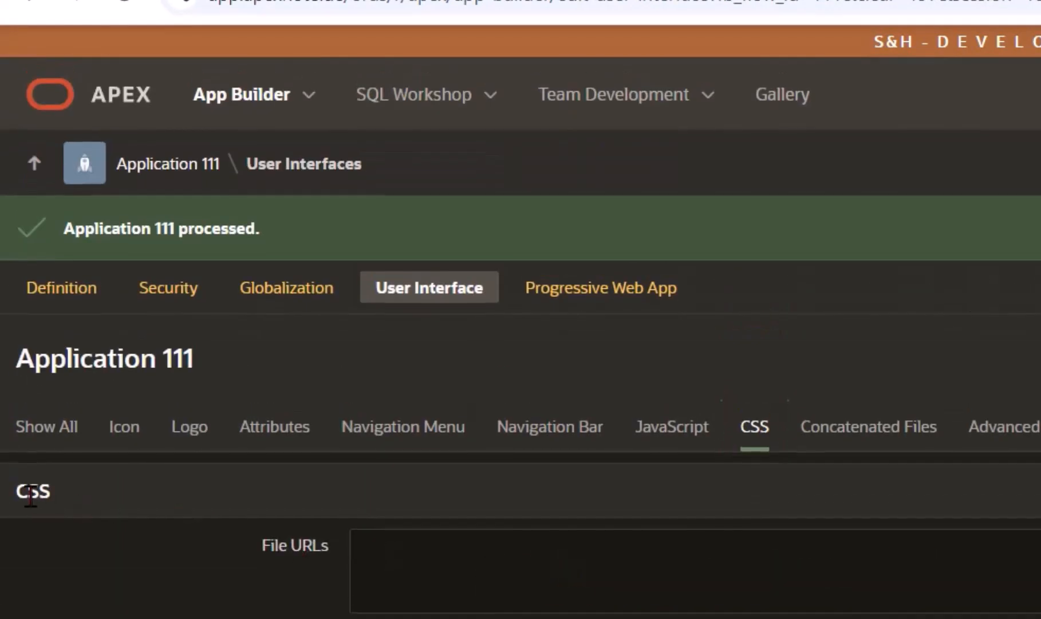
{"action": "type", "text": "#APP_FILES#global#MIN#.css"}
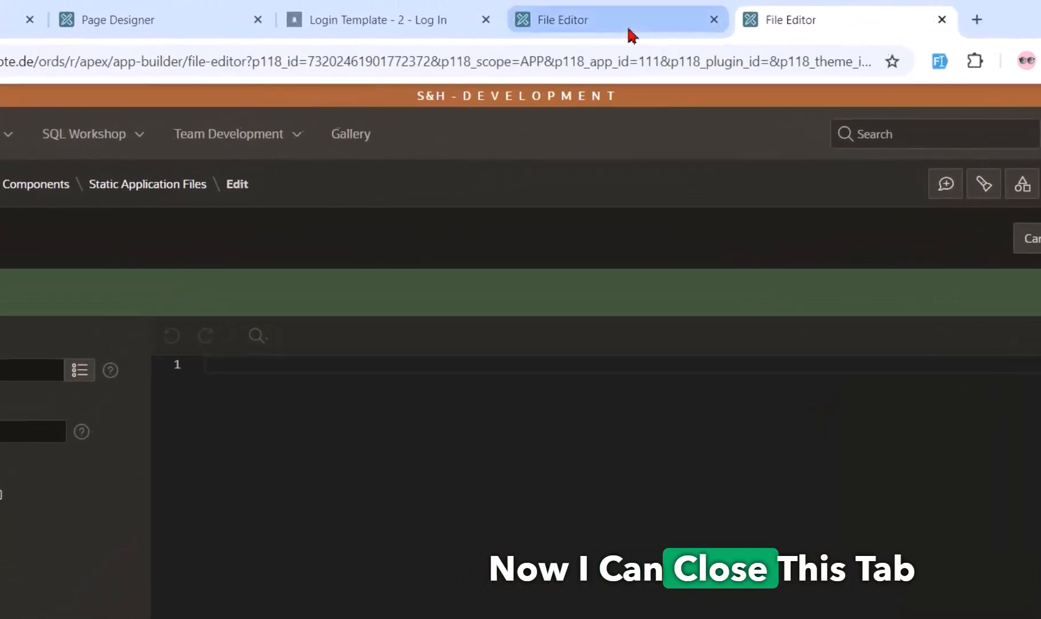
Close the duplicate File Editor tab and reload the login page.
{"action": "left_click", "coordinate": [715, 19]}
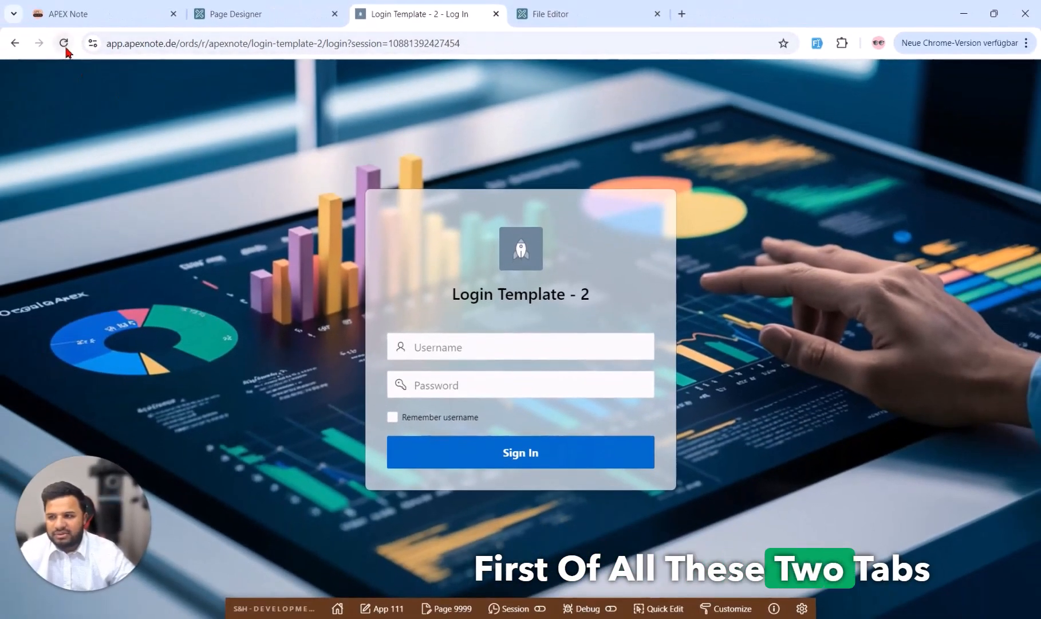
{"action": "left_click", "coordinate": [65, 43]}
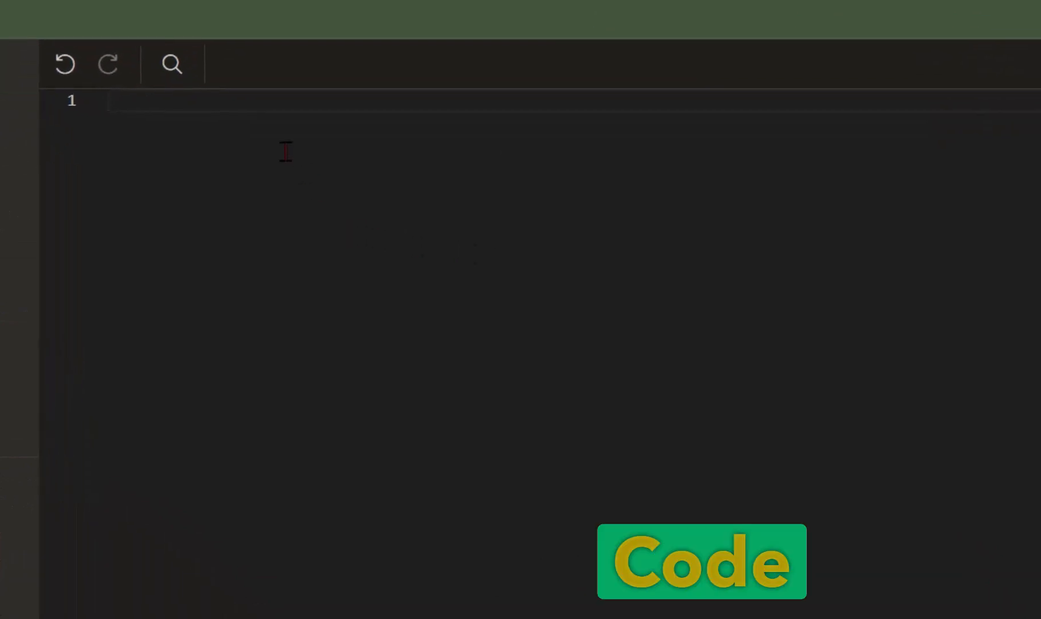
Paste the my_custom_login_design CSS for rounded inputs, buttons and metallic region.
{"action": "type", "text": "/* Styling for text input and buttons only inside the my_custom_login_design div */"}
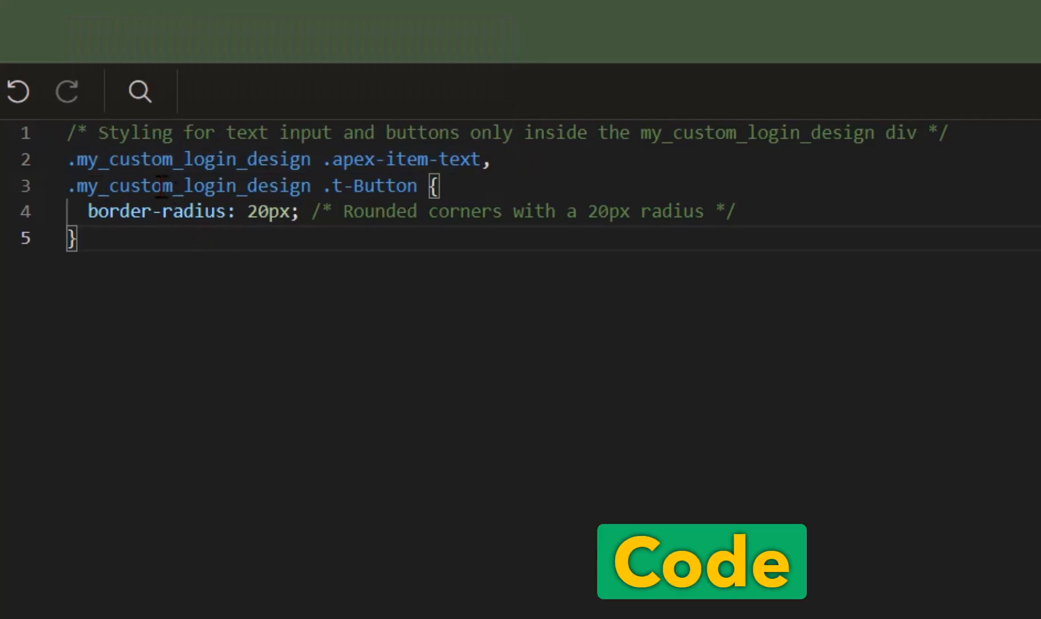
{"action": "double_click", "coordinate": [184, 159]}
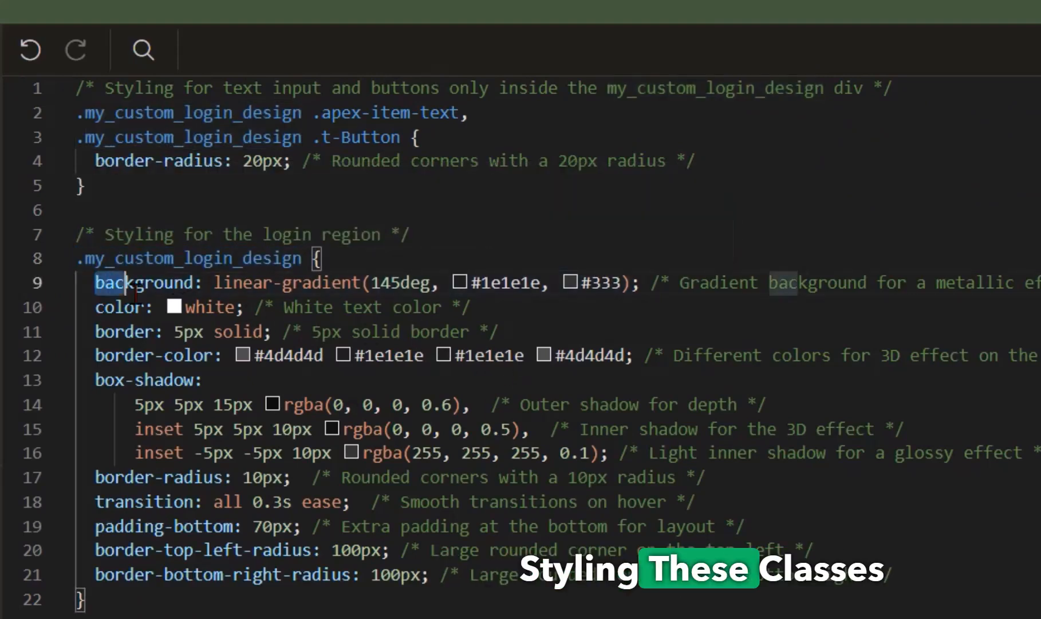
{"action": "left_click_drag", "start_coordinate": [95, 282], "coordinate": [193, 574]}
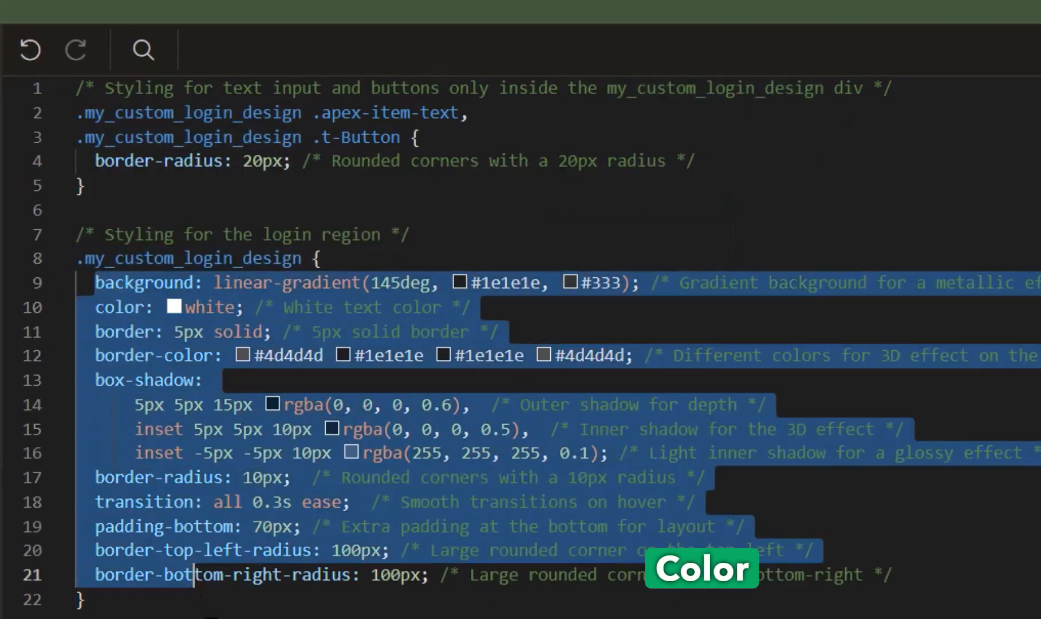